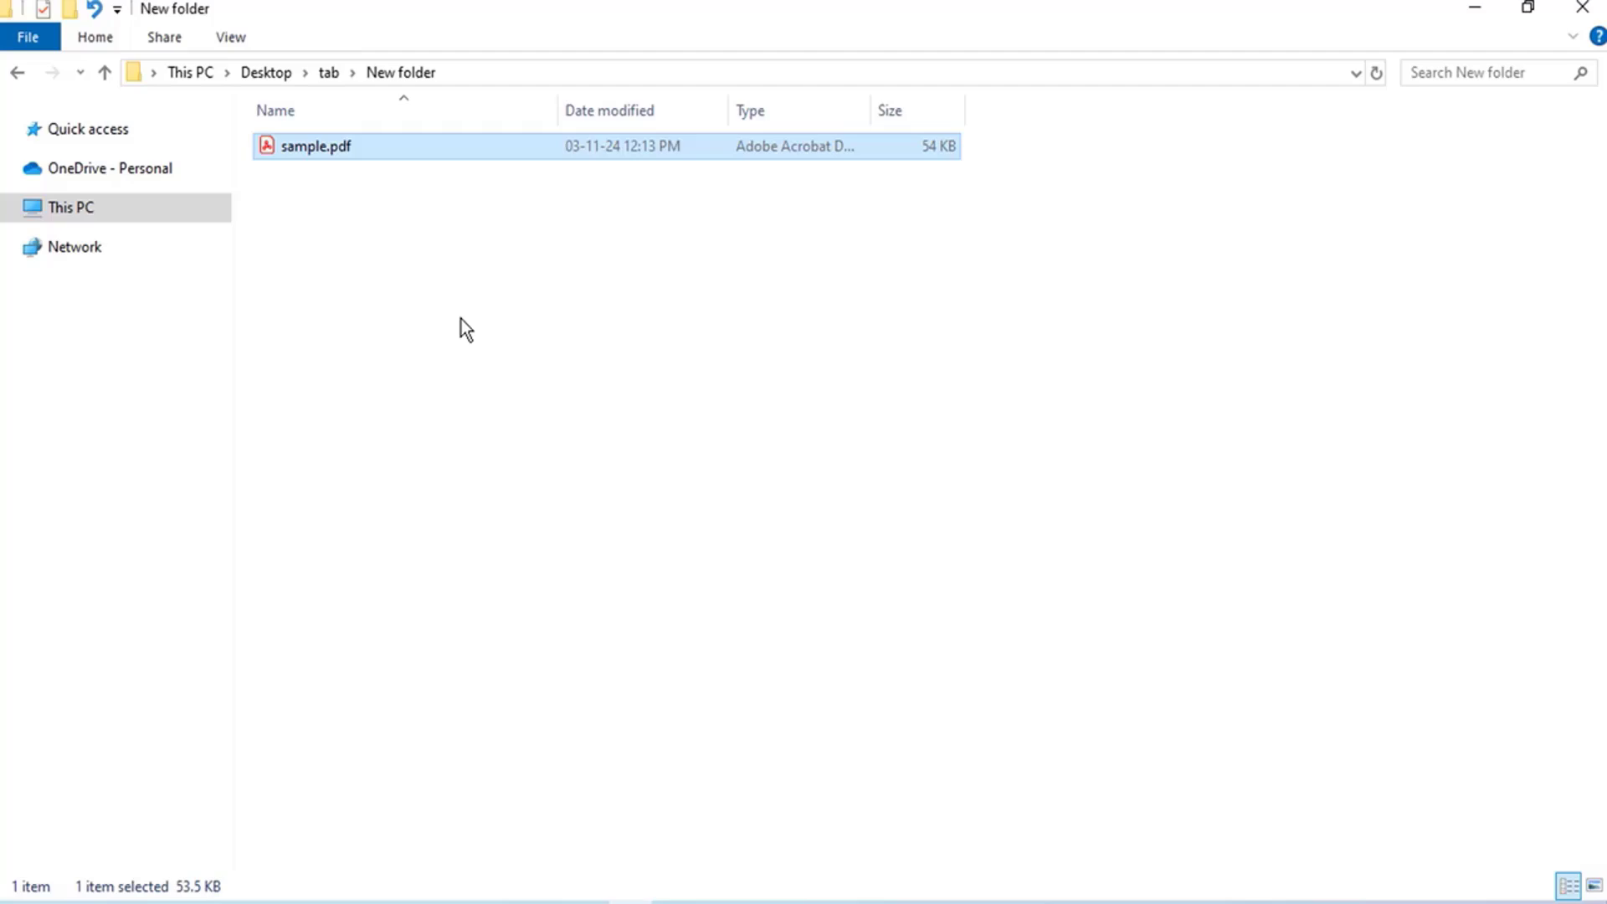
{"action": "mouse_move", "coordinate": [310, 258]}
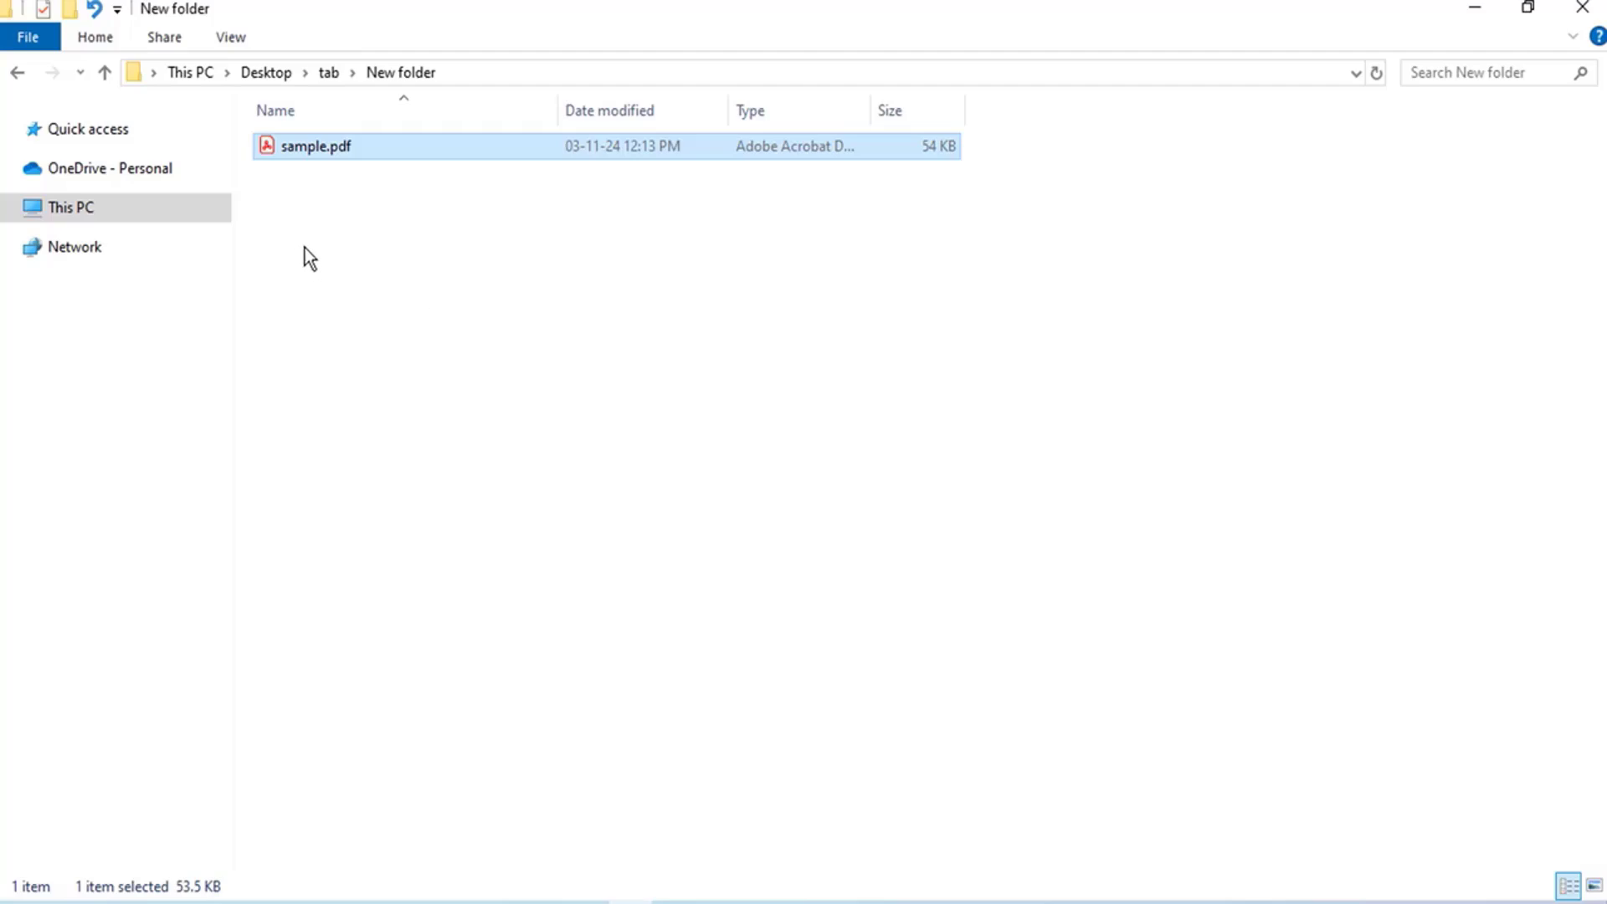
Open sample.pdf from Desktop\tab\New folder in Word via File > Open > Browse
{"action": "double_click", "coordinate": [315, 146]}
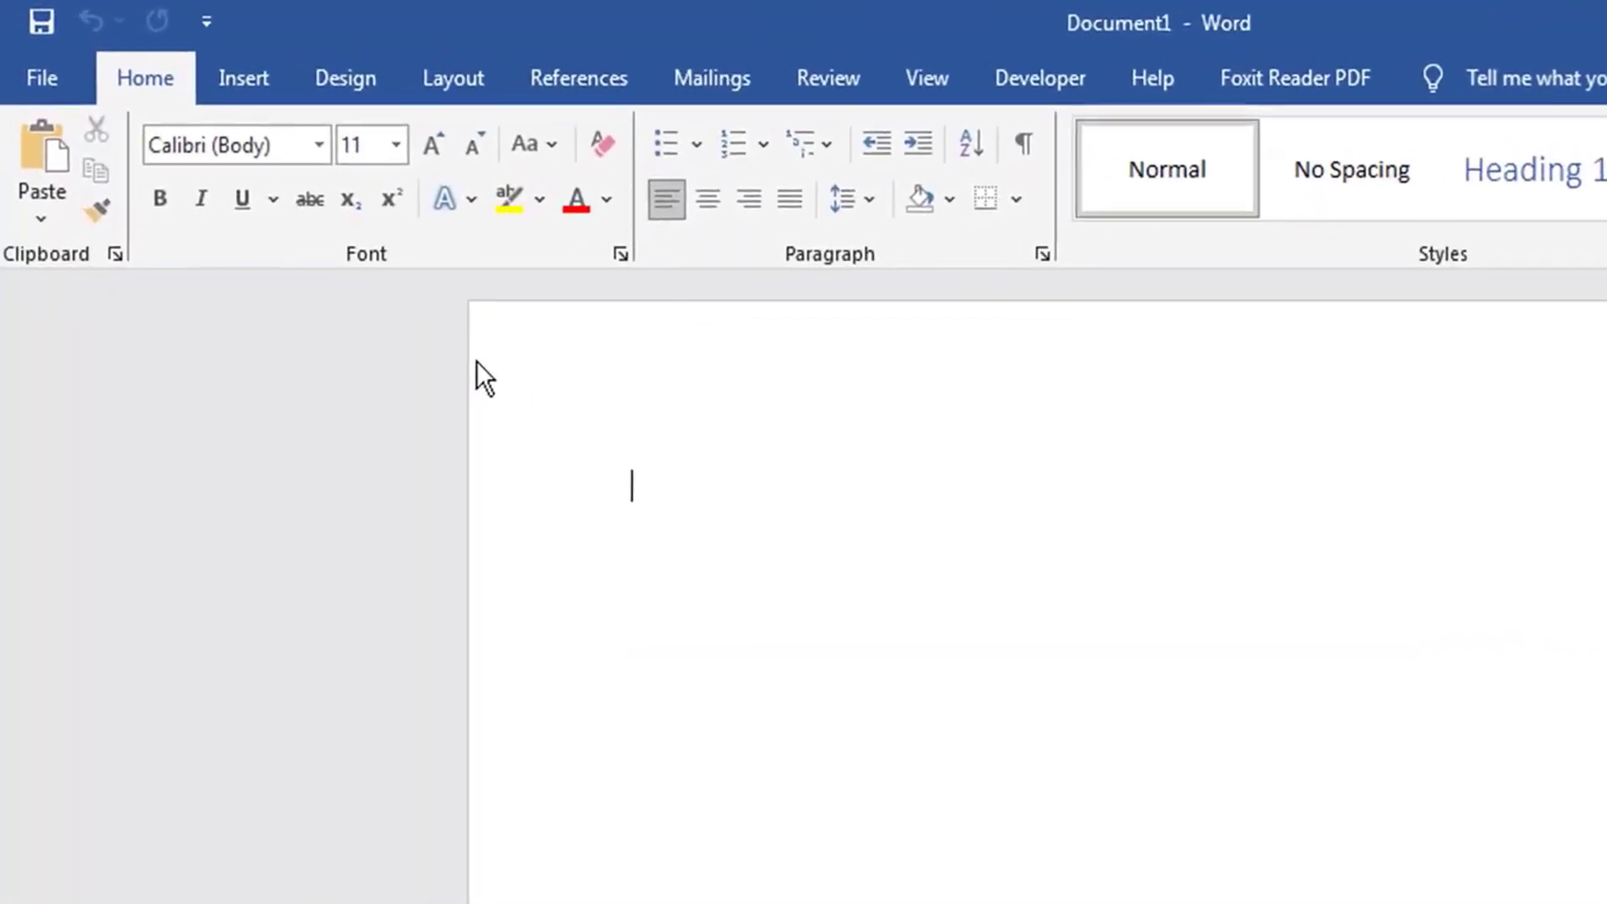
{"action": "left_click", "coordinate": [41, 78]}
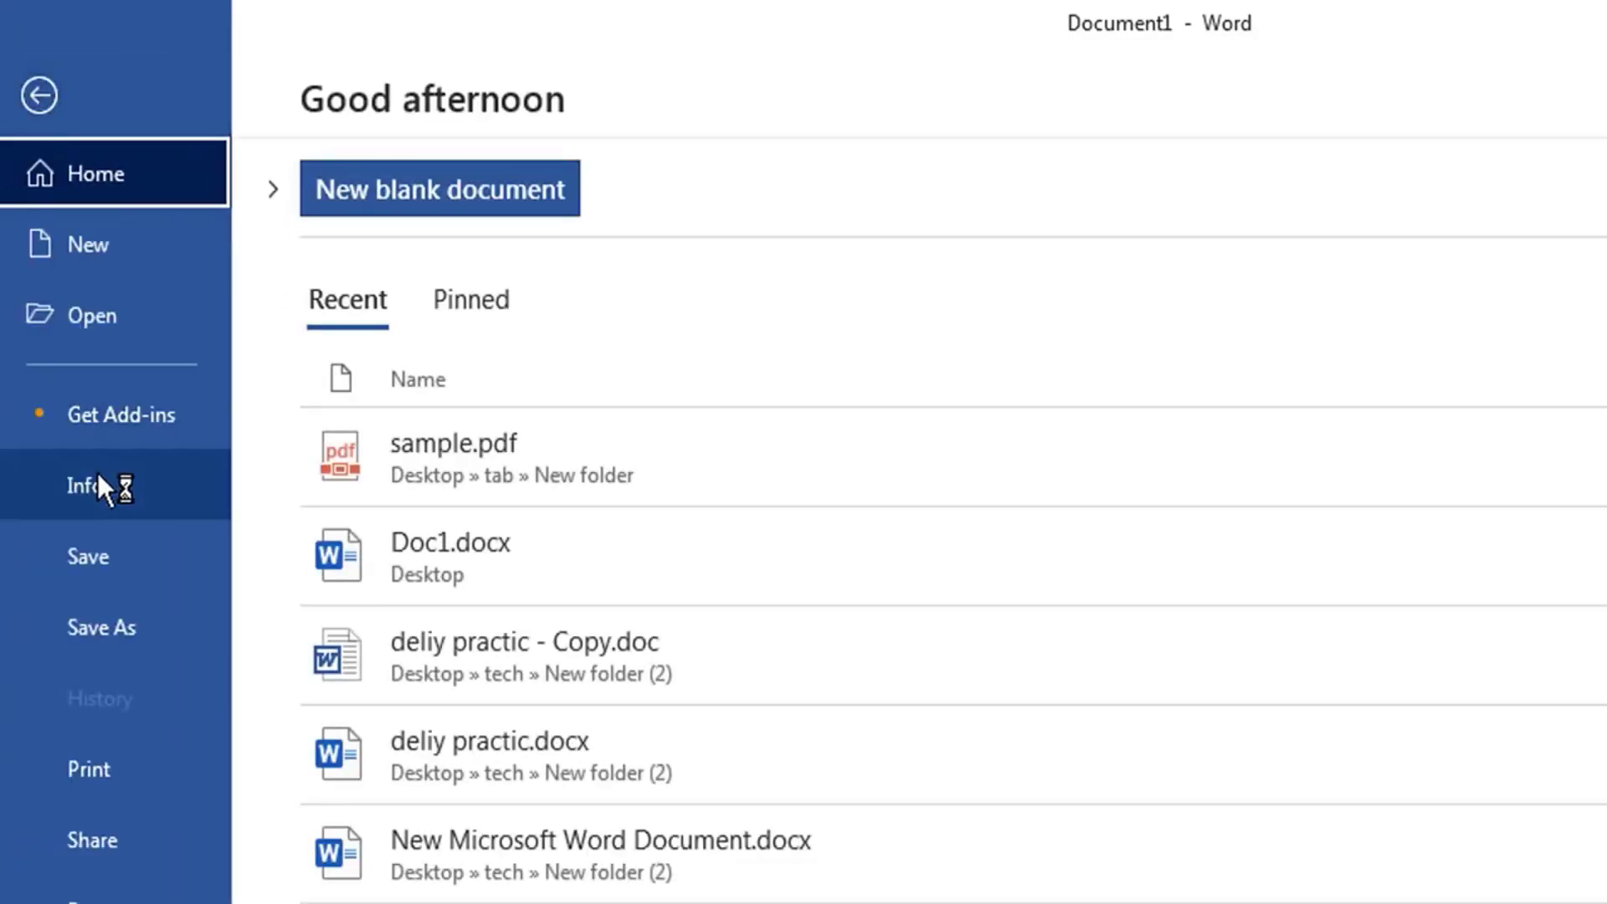
{"action": "left_click", "coordinate": [91, 315]}
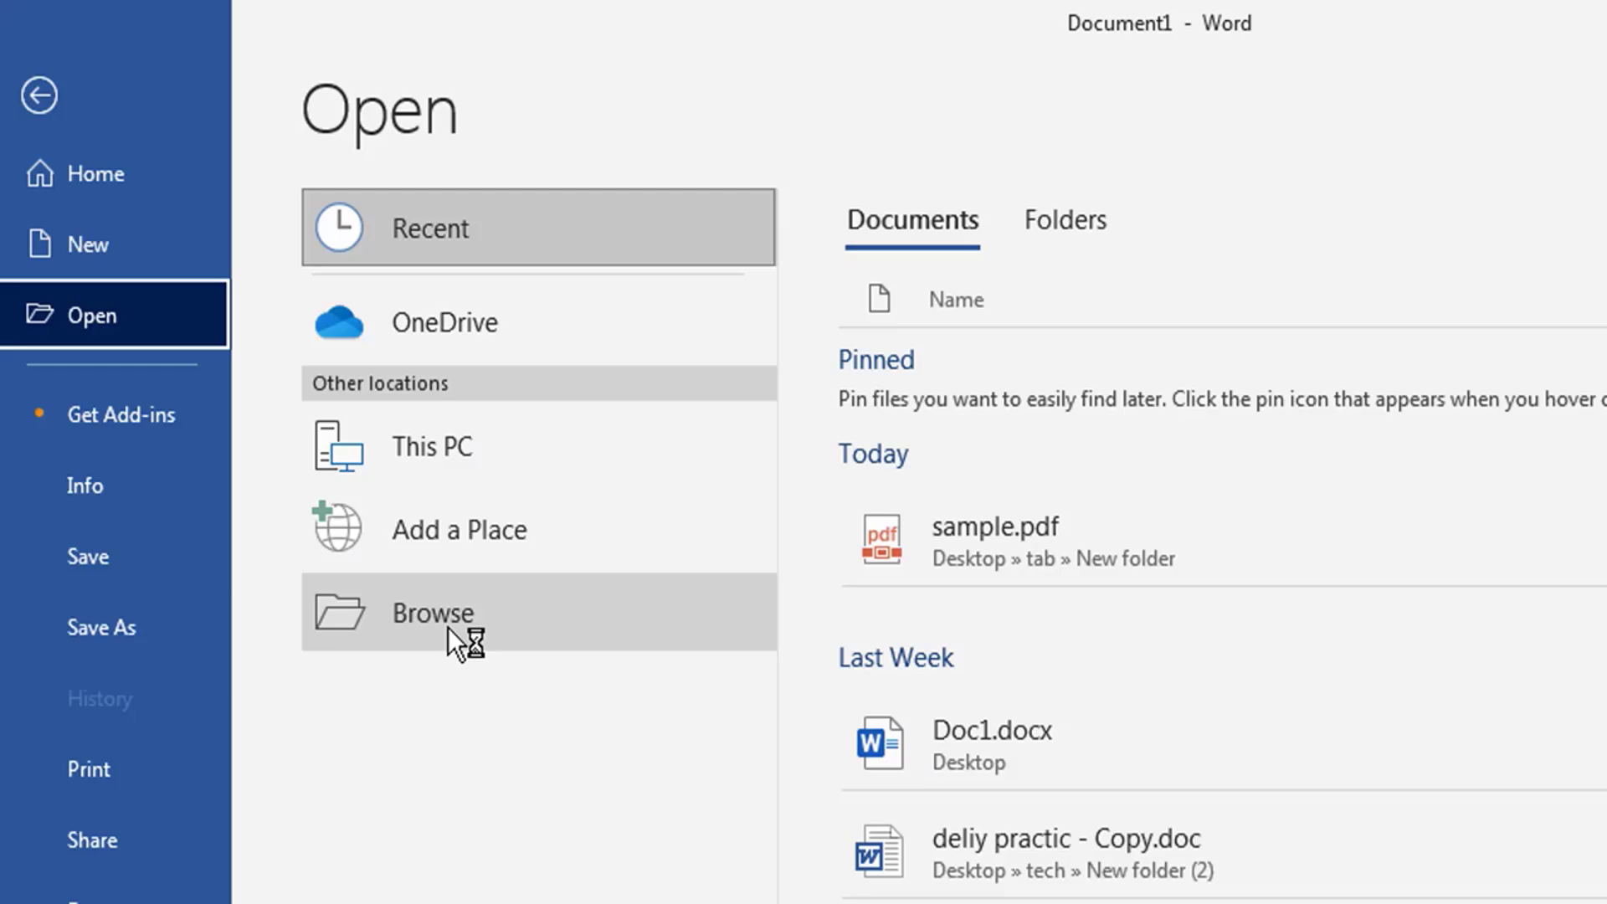
{"action": "left_click", "coordinate": [433, 613]}
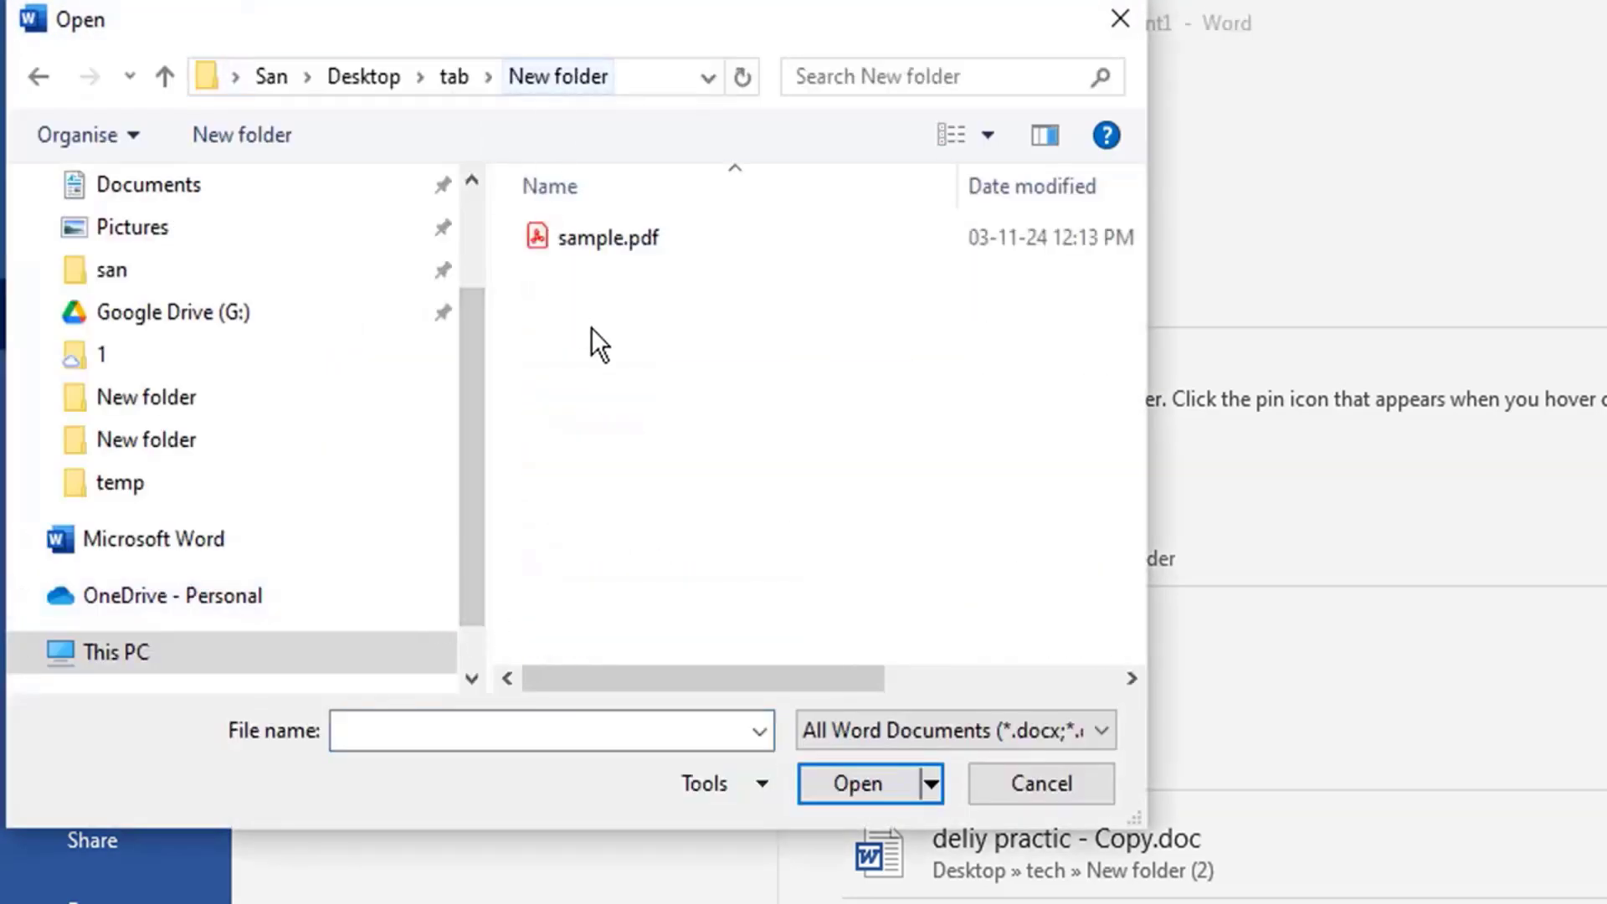
{"action": "left_click", "coordinate": [609, 237]}
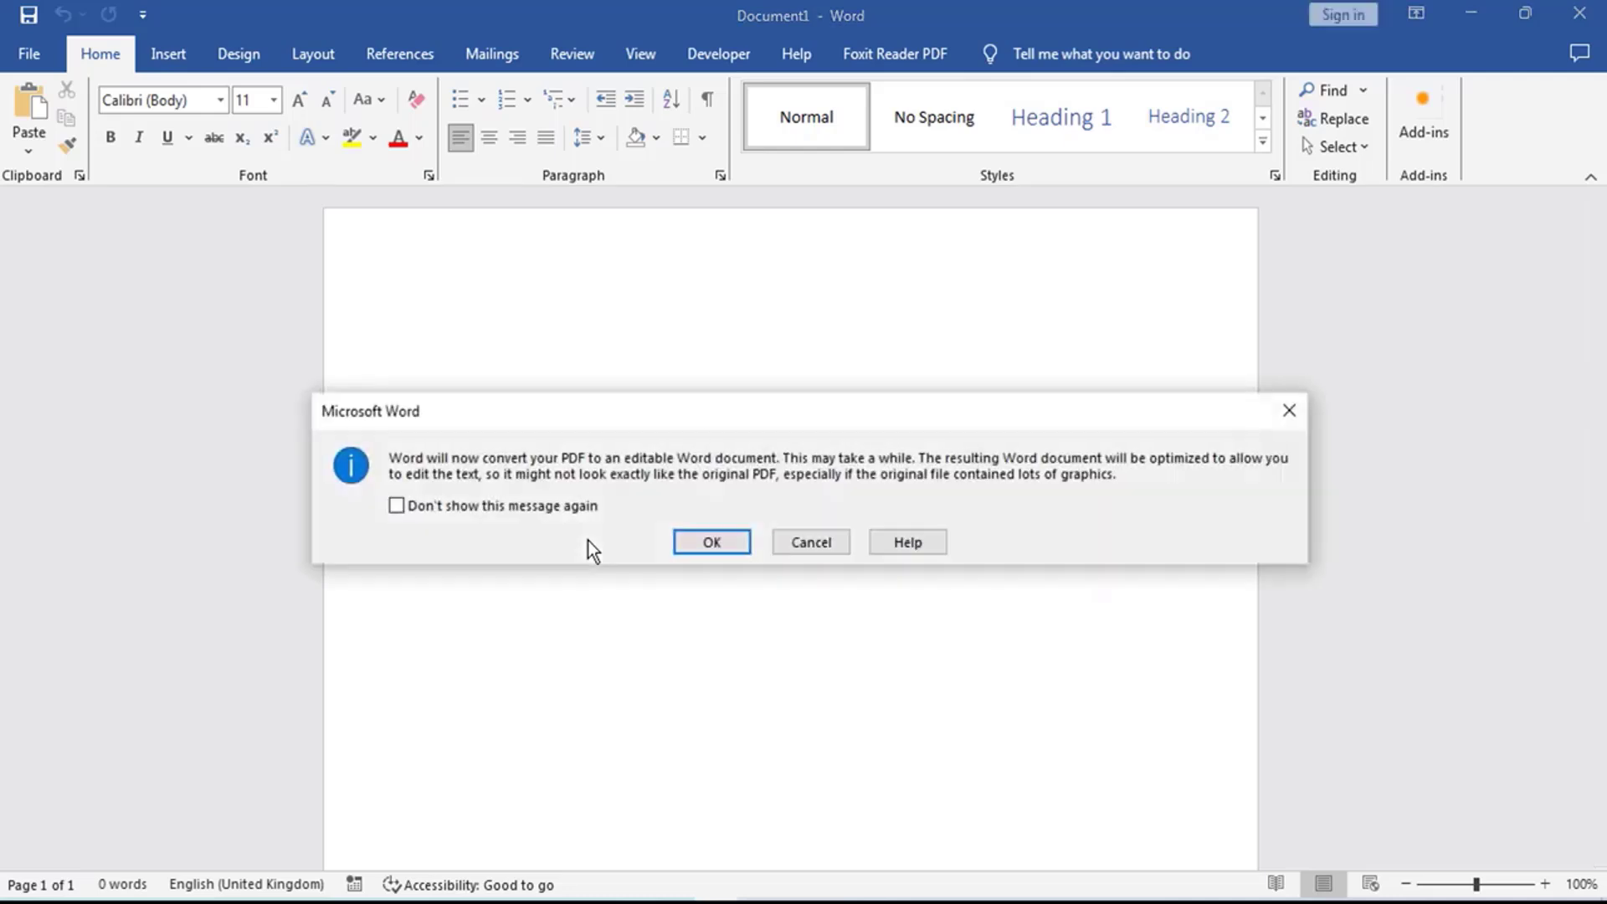
Accept the PDF conversion and save the result as sample.docx in New folder
{"action": "left_click", "coordinate": [712, 541]}
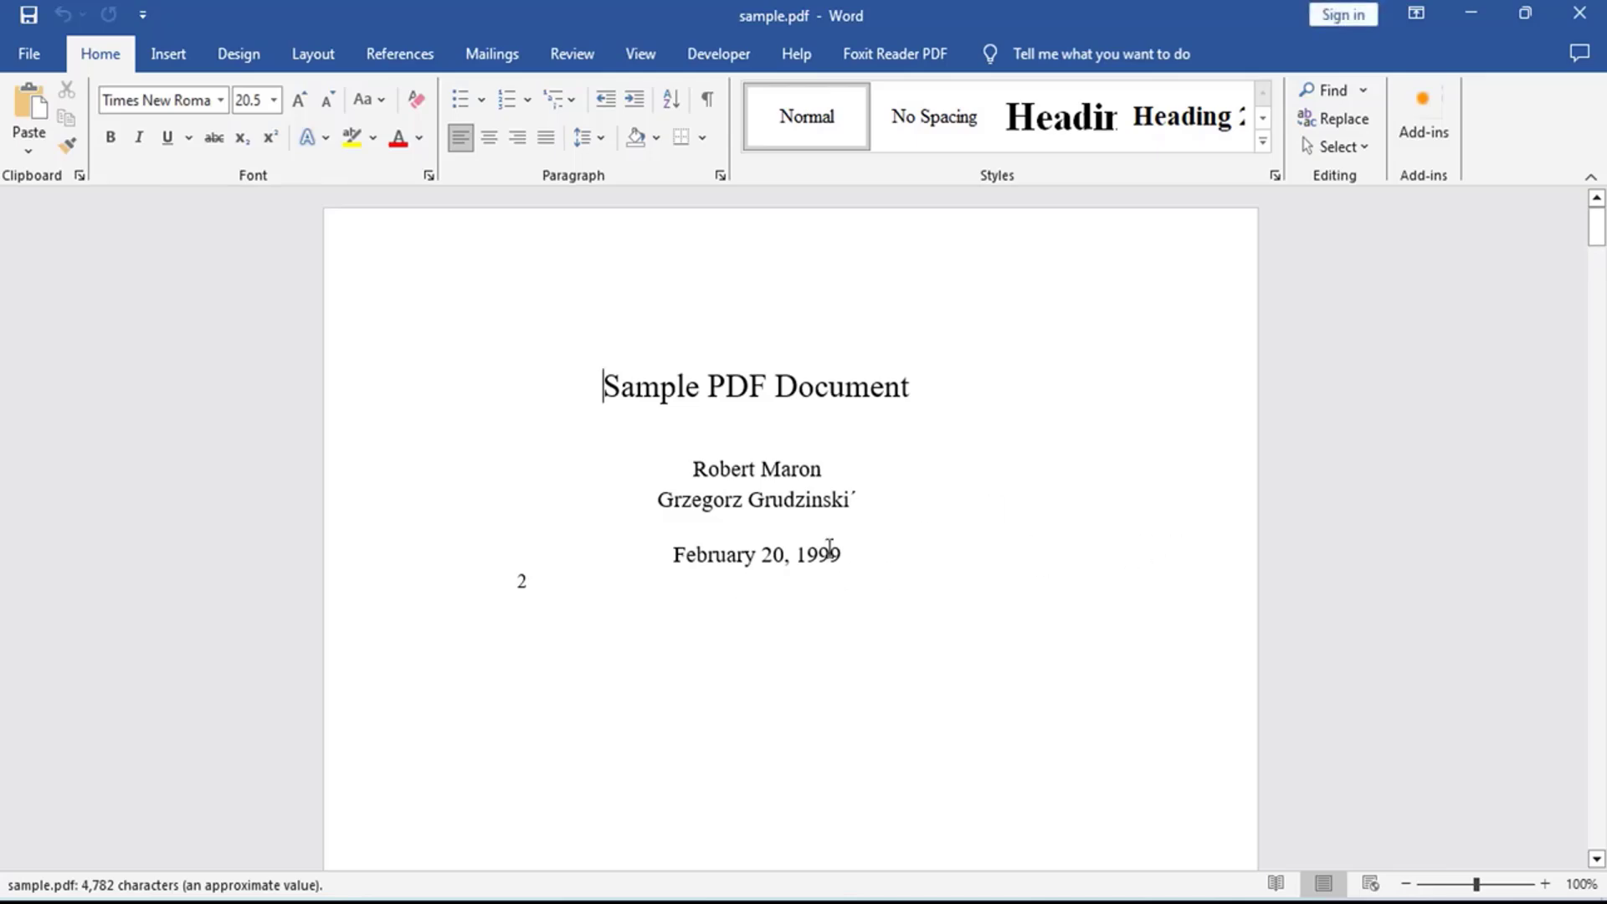
{"action": "scroll", "scroll_direction": "down", "scroll_amount": 3}
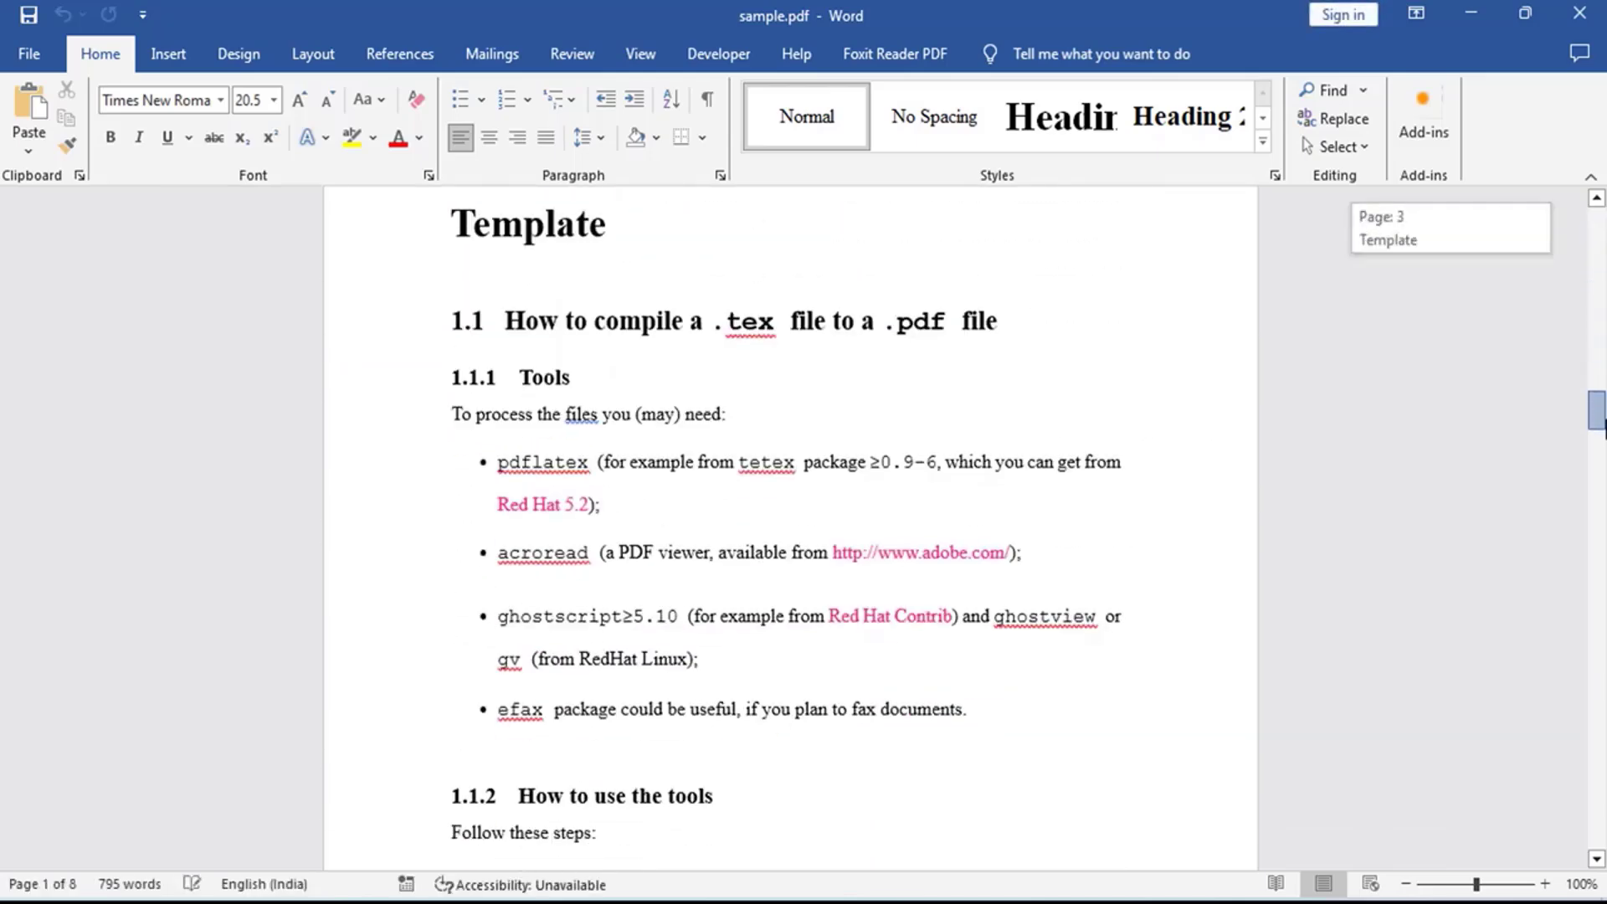
{"action": "scroll", "scroll_direction": "down", "scroll_amount": 3}
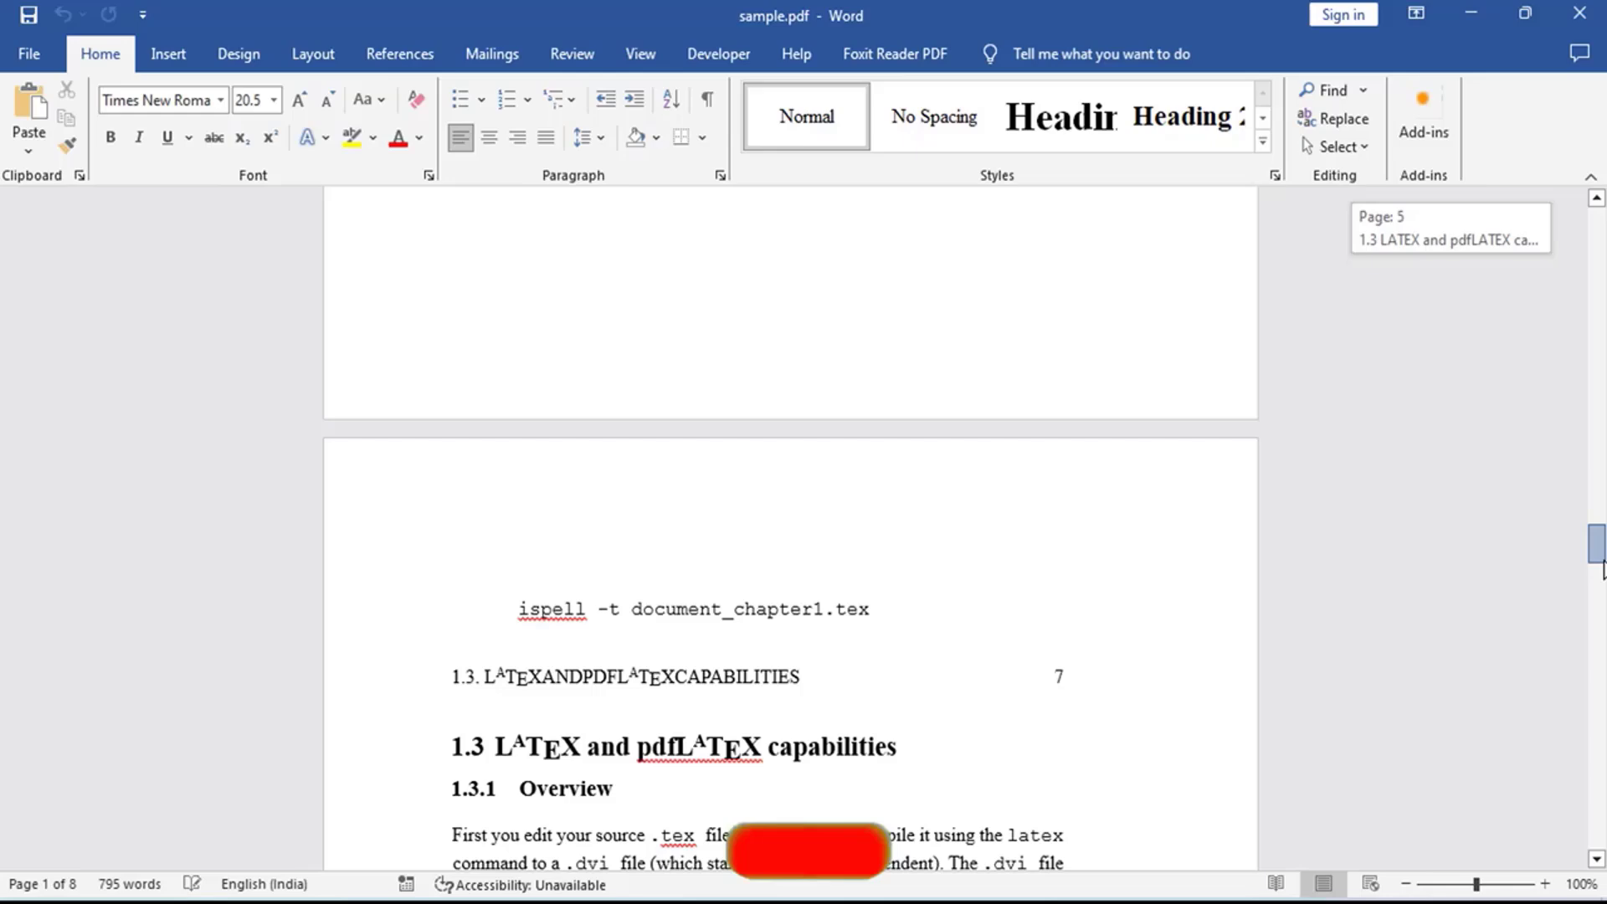
{"action": "left_click", "coordinate": [28, 53]}
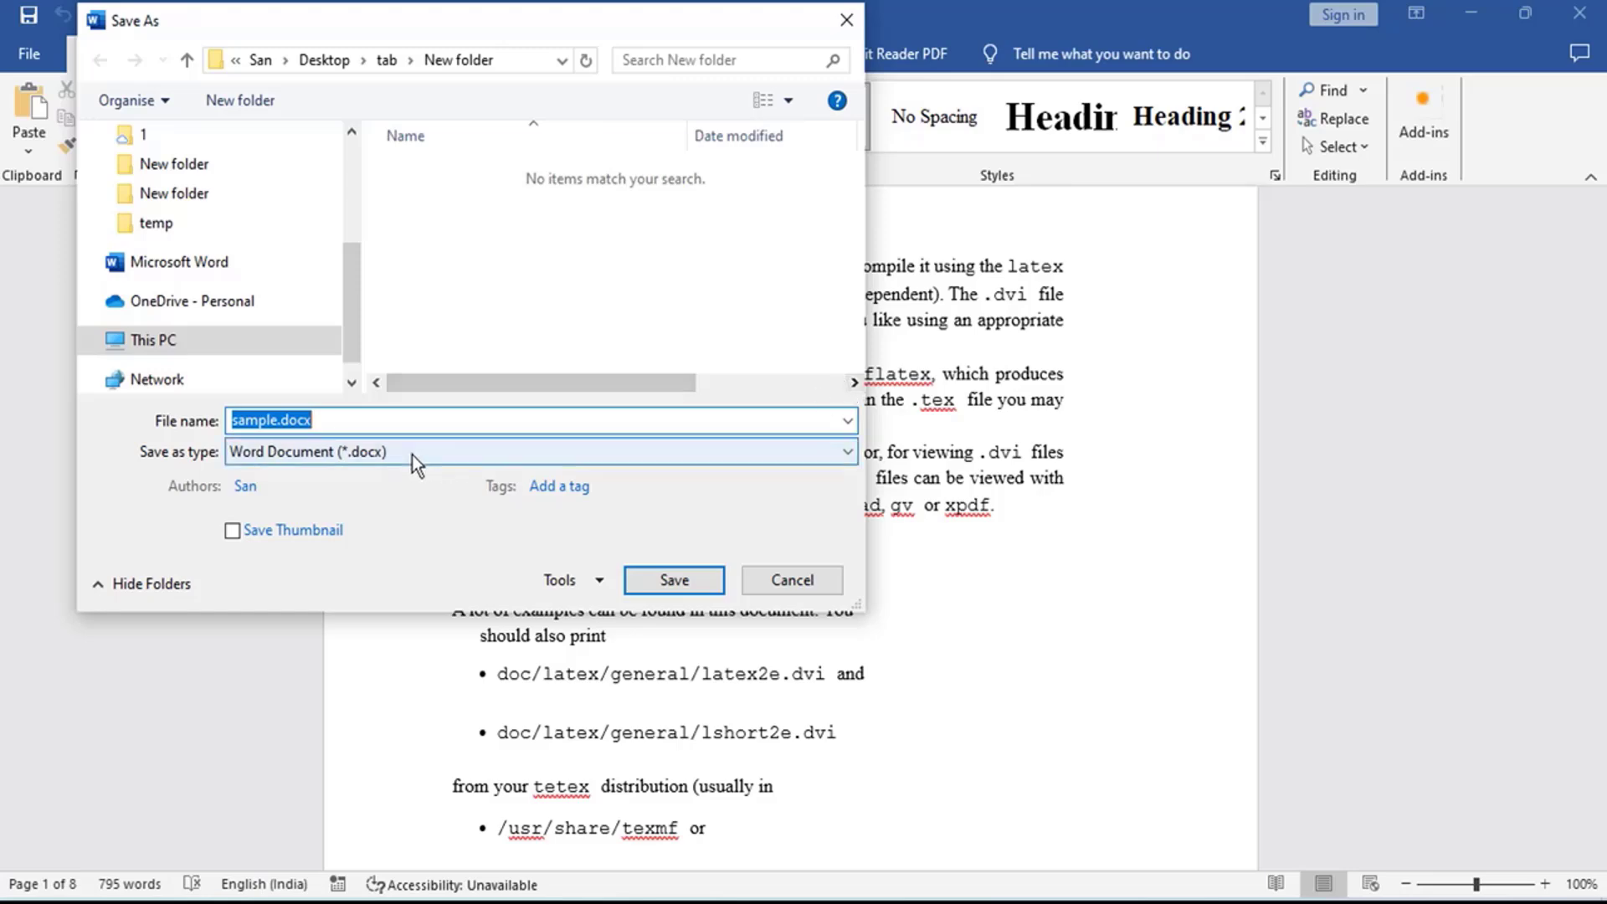
{"action": "left_click", "coordinate": [673, 579]}
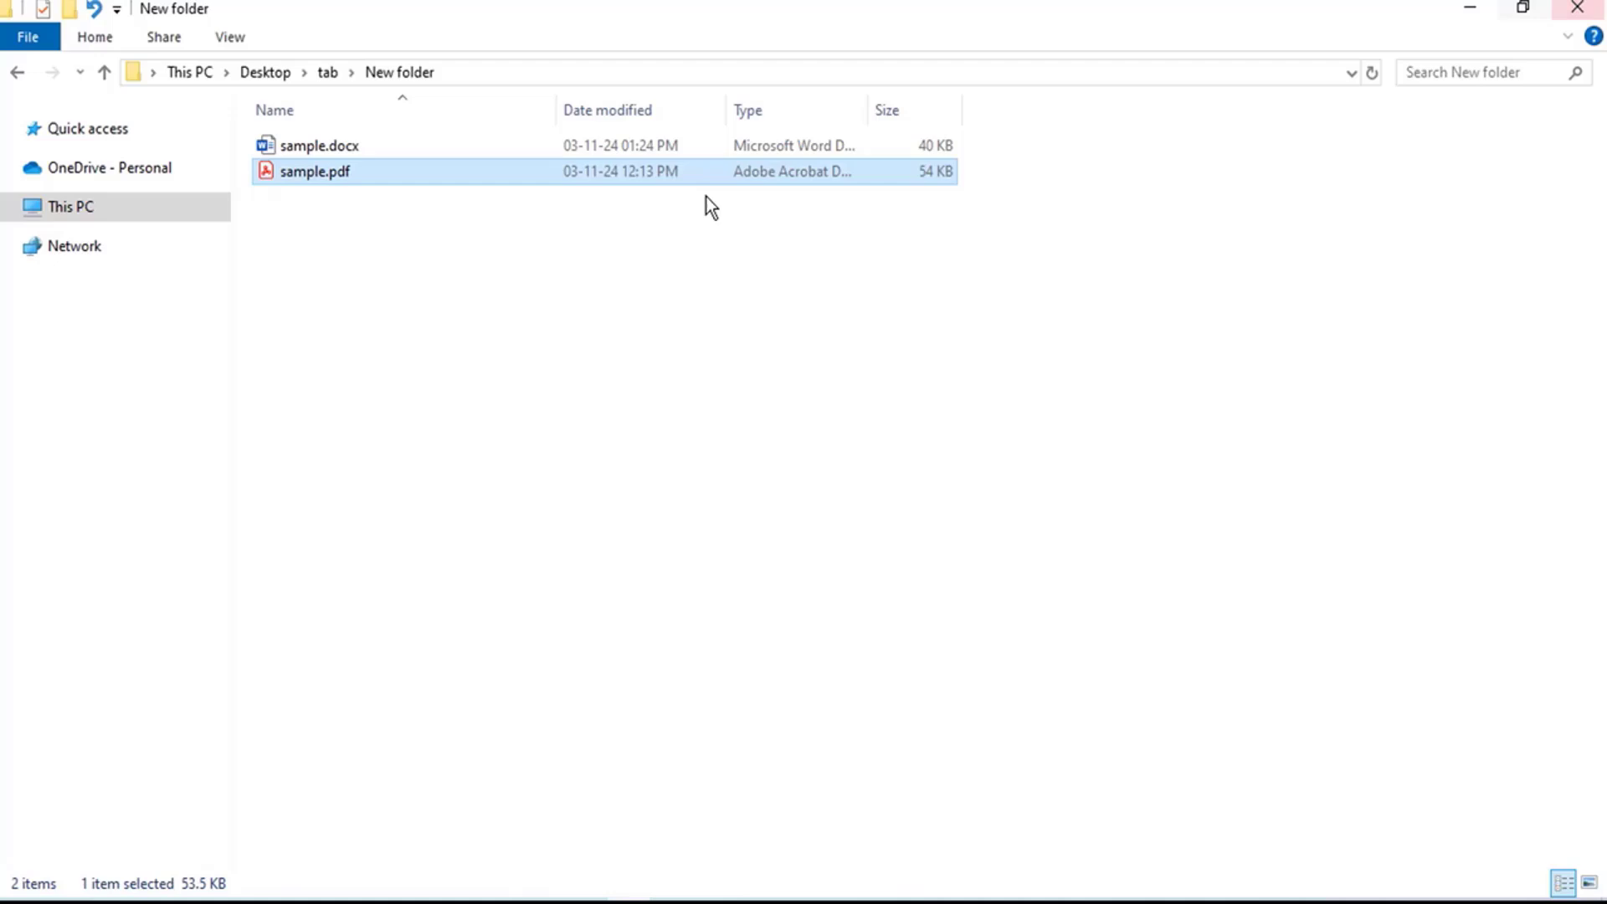
Reopen sample.docx from New folder in Word
{"action": "left_click", "coordinate": [318, 145]}
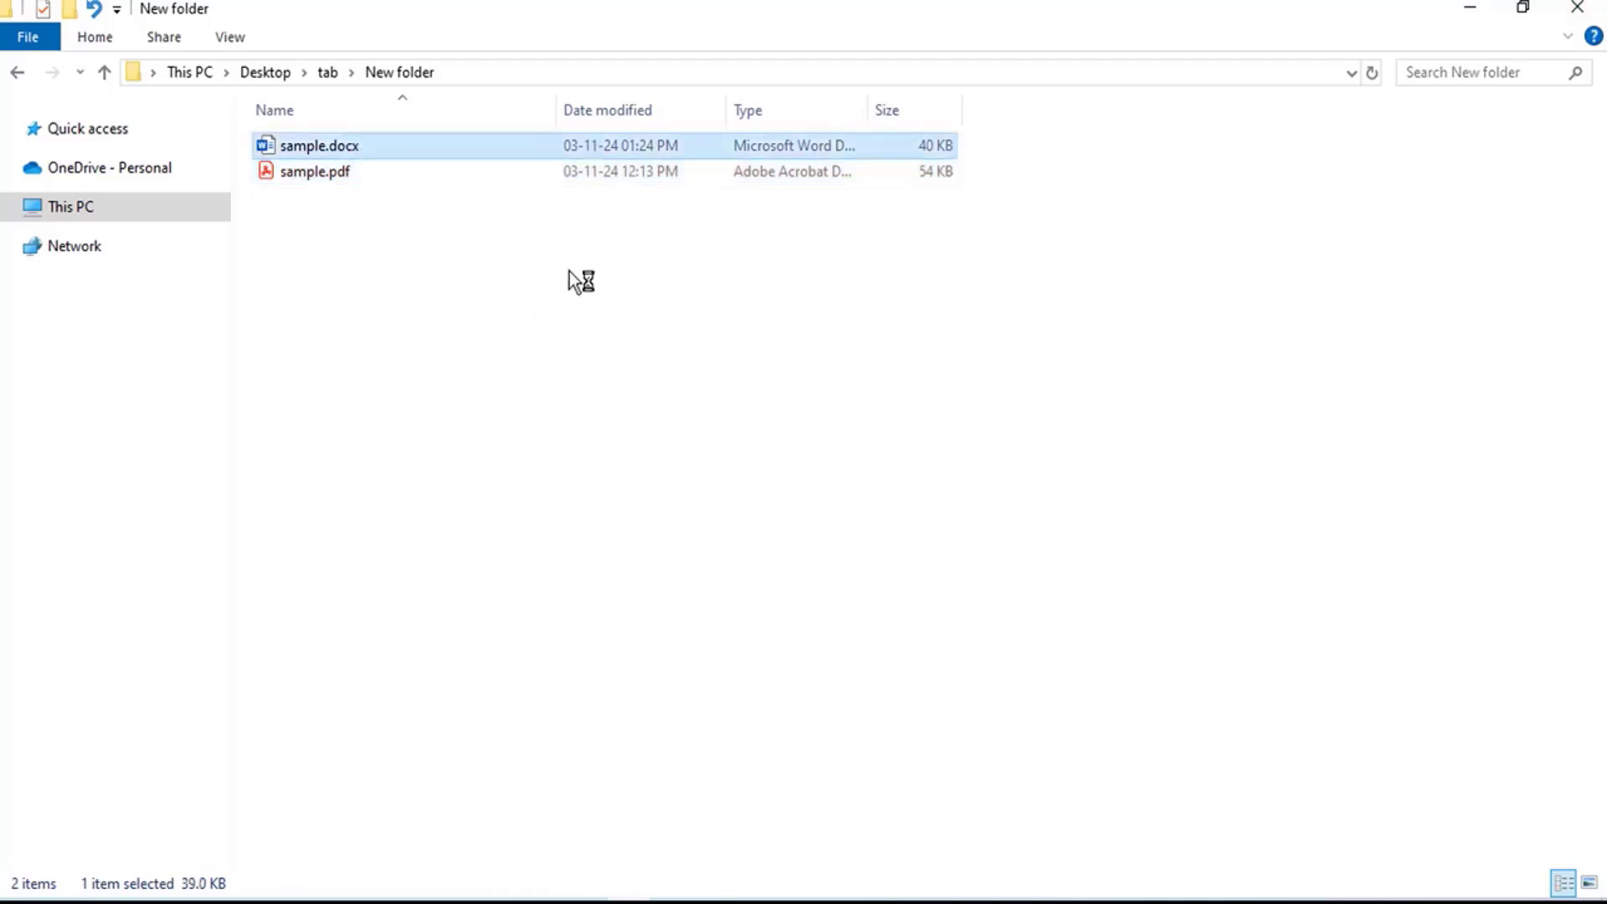
{"action": "double_click", "coordinate": [319, 146]}
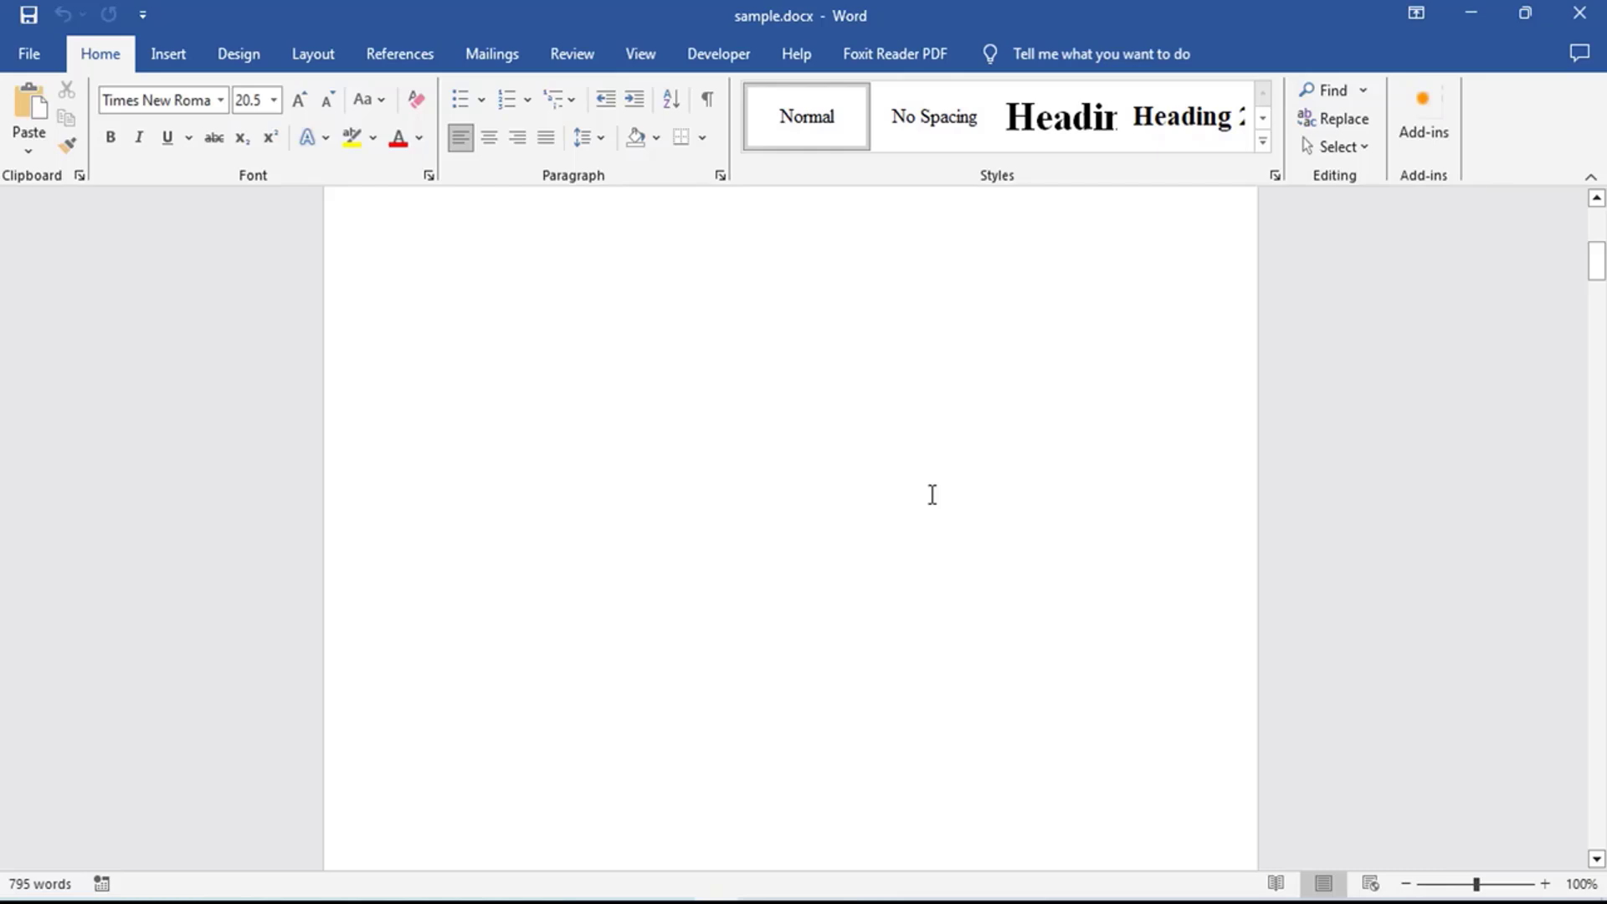
{"action": "scroll", "scroll_direction": "down", "scroll_amount": 3}
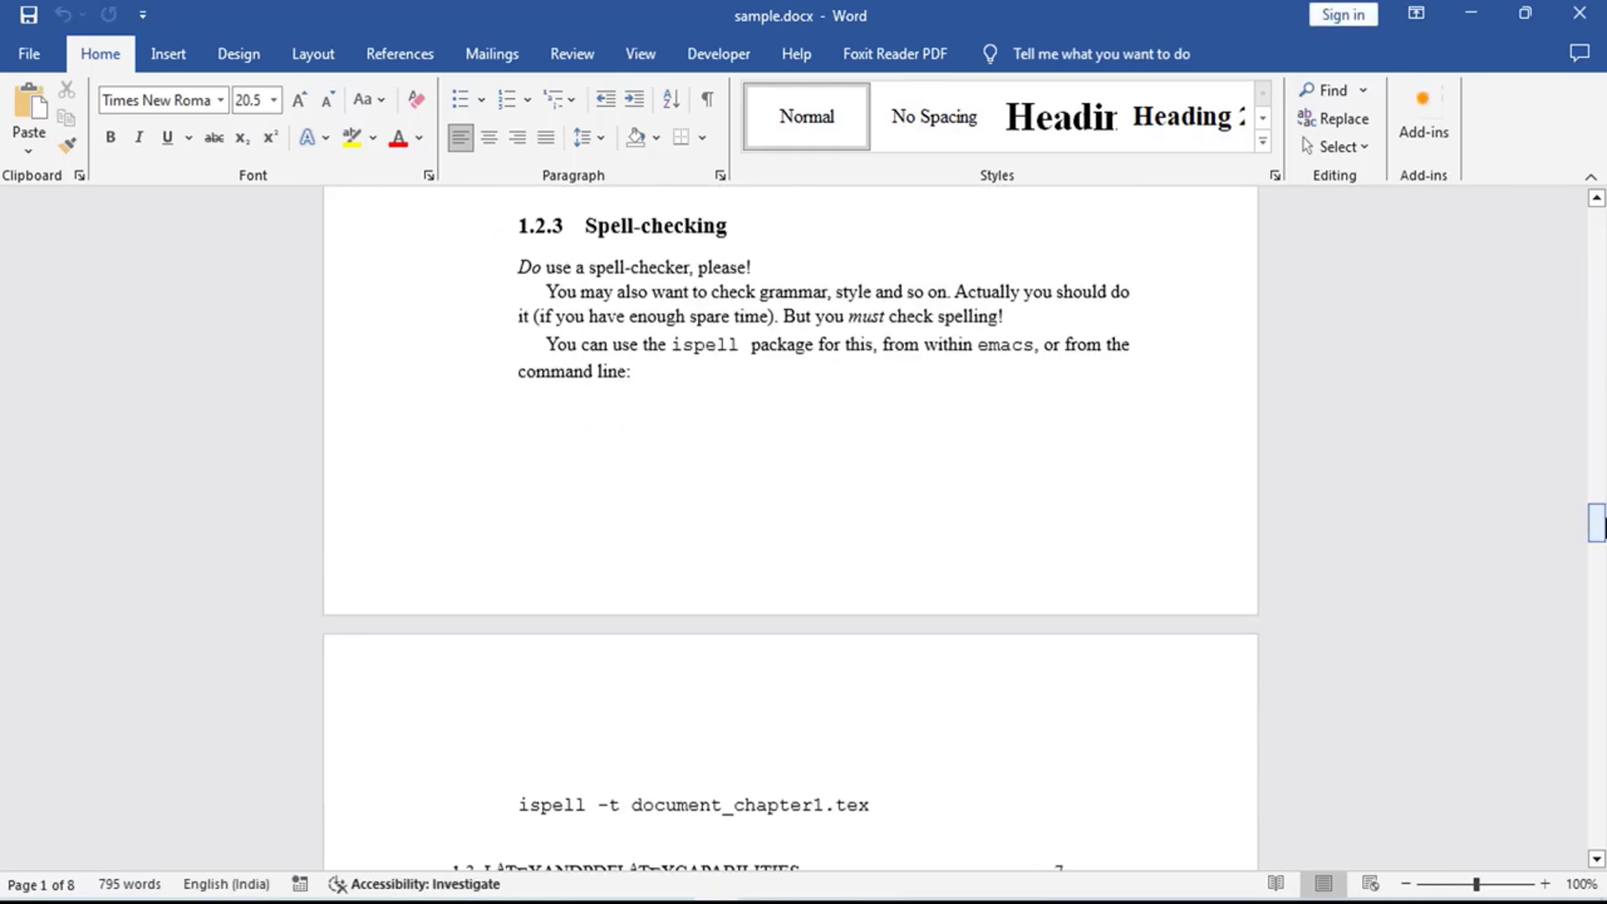
{"action": "scroll", "scroll_direction": "up", "scroll_amount": 3}
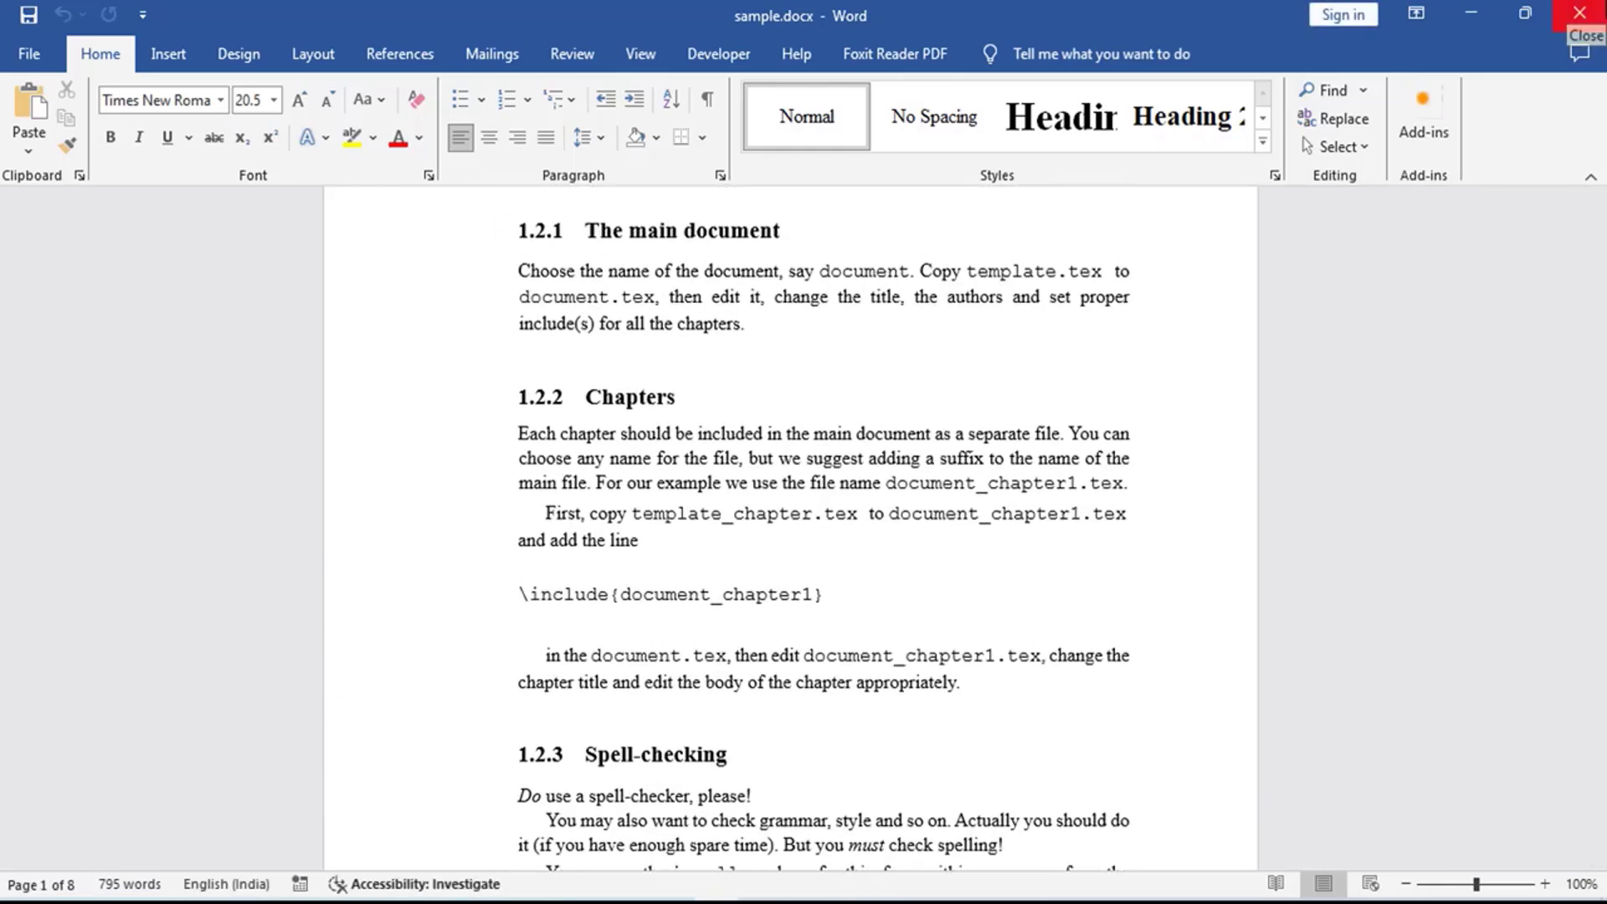